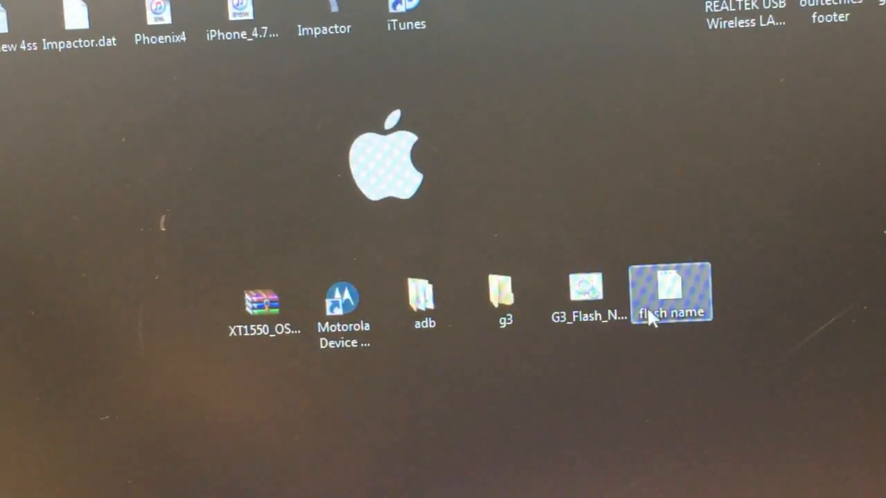
- Open the adb folder and copy its adb, AdbWinApi, AdbWinUsbApi, APD and fastboot files
double_click(670, 290)
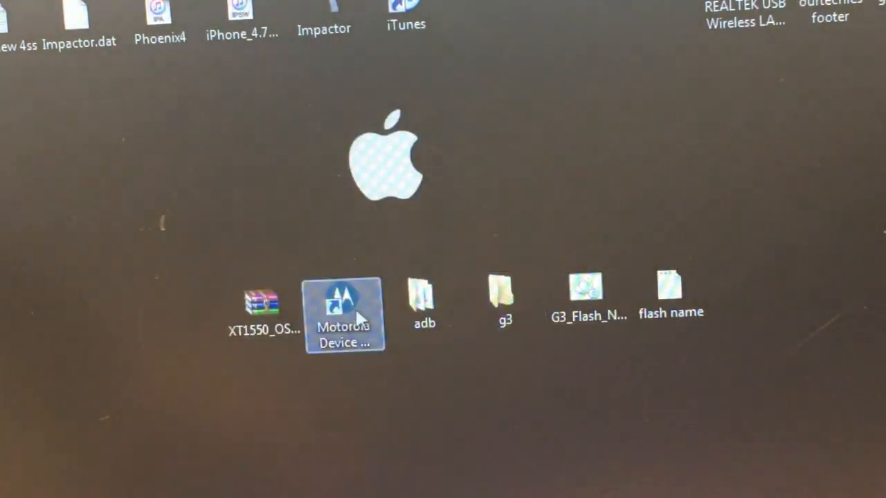
click(505, 294)
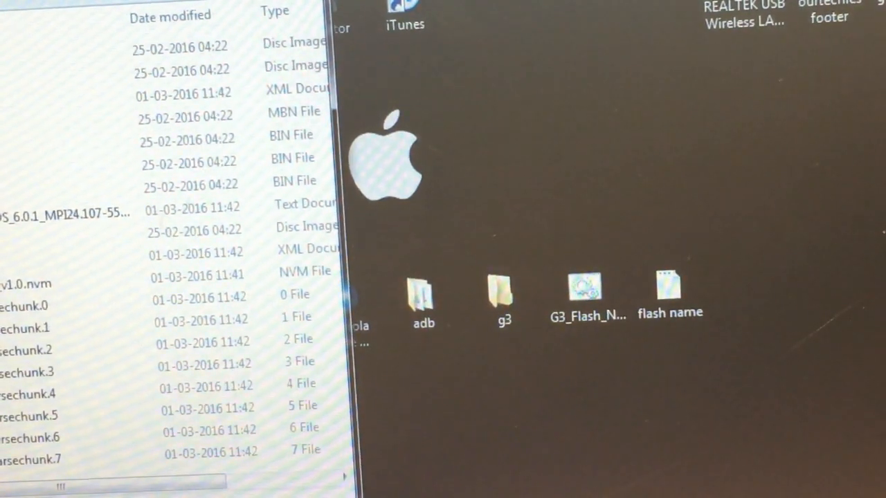
mouse_move(504, 202)
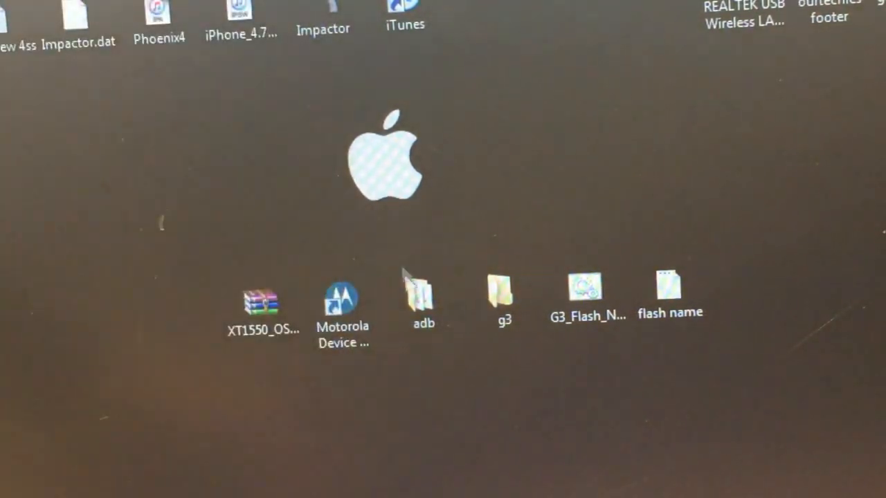
click(343, 304)
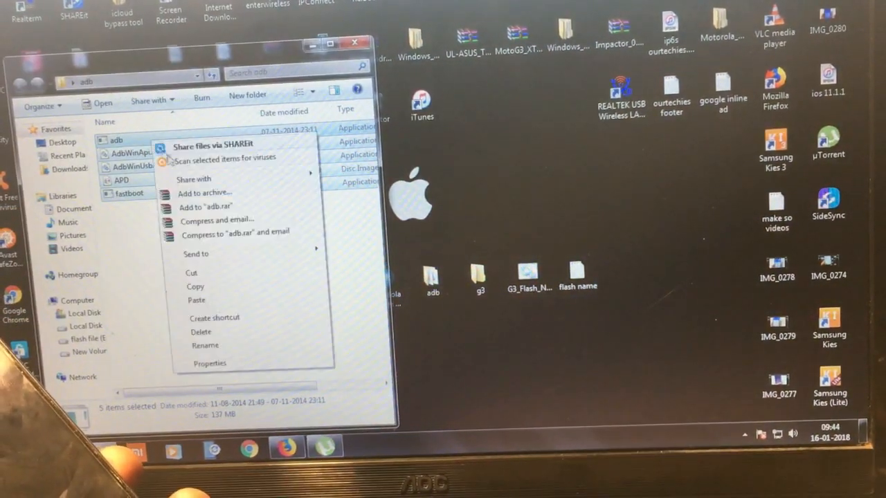
mouse_move(208, 291)
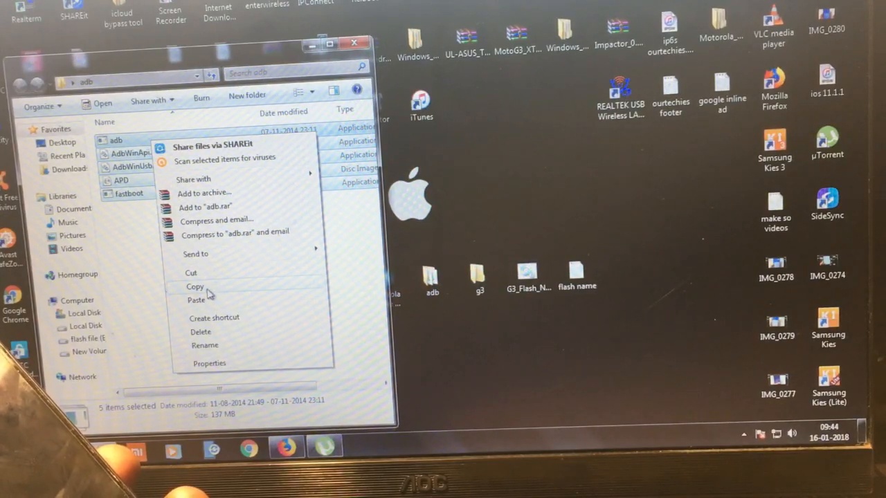